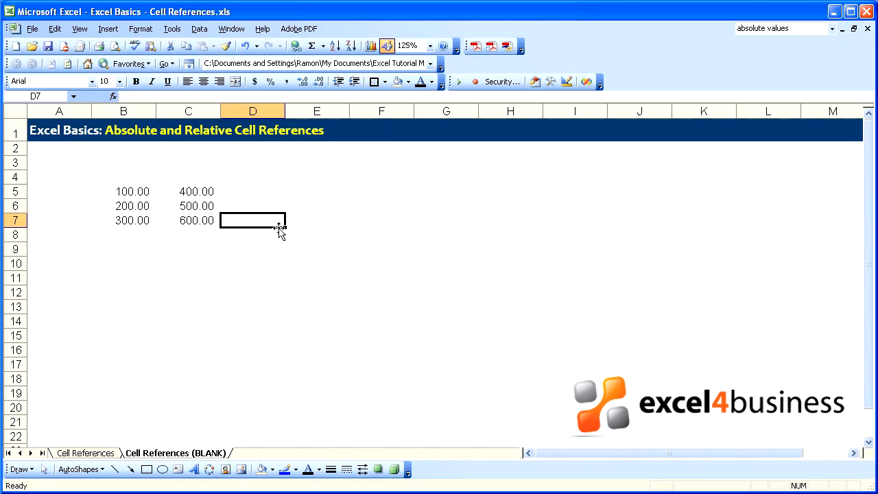
pyautogui.moveTo(403, 160)
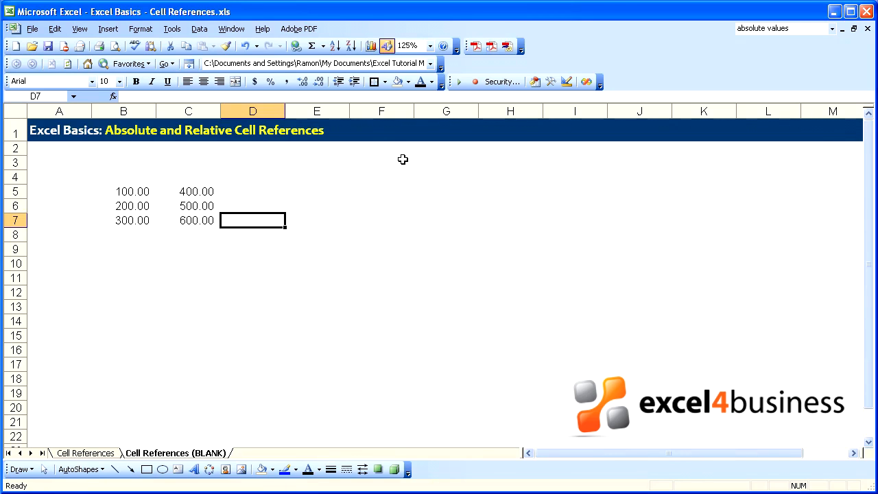
# Enter the relative formula =B5 in D7, showing 100.00
pyautogui.click(123, 191)
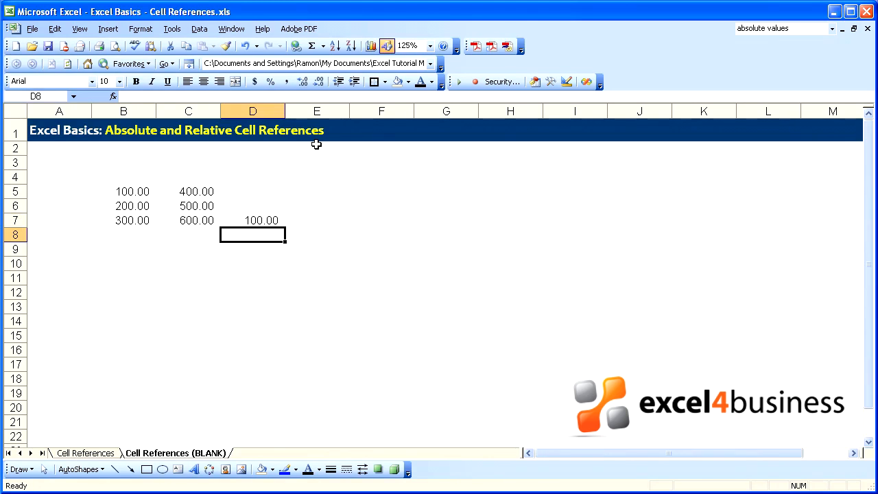
pyautogui.click(252, 221)
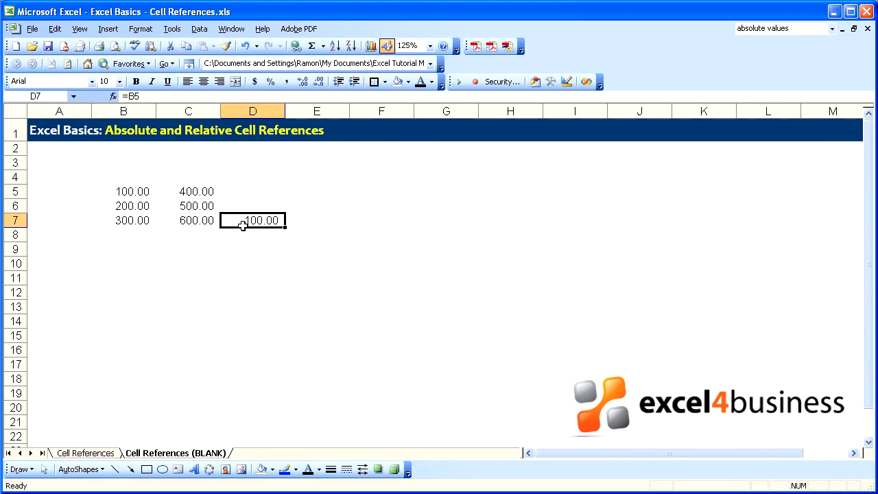
pyautogui.moveTo(127, 191)
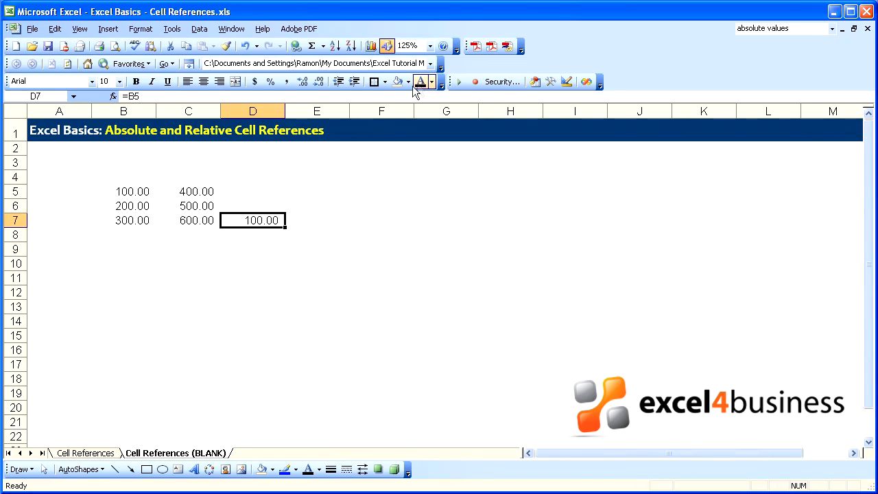
# Shade D5:D6 and B5:C5 yellow, then check the copied formula in D8
pyautogui.click(408, 81)
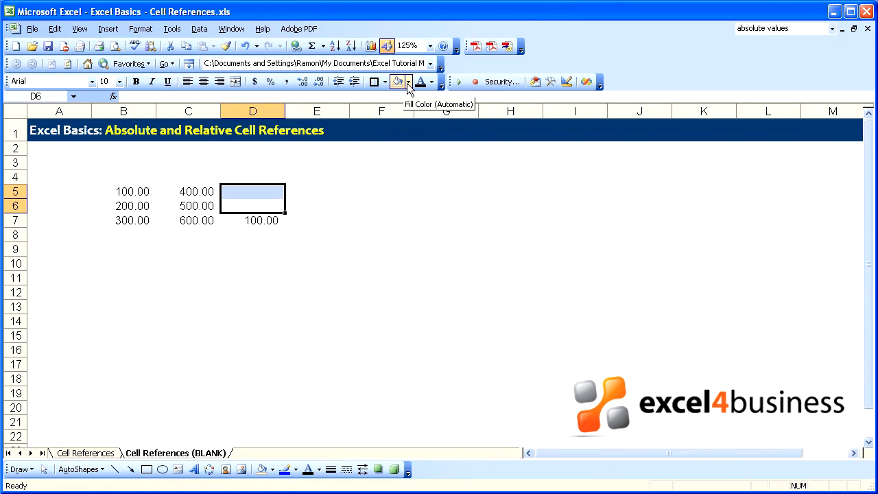
pyautogui.click(397, 82)
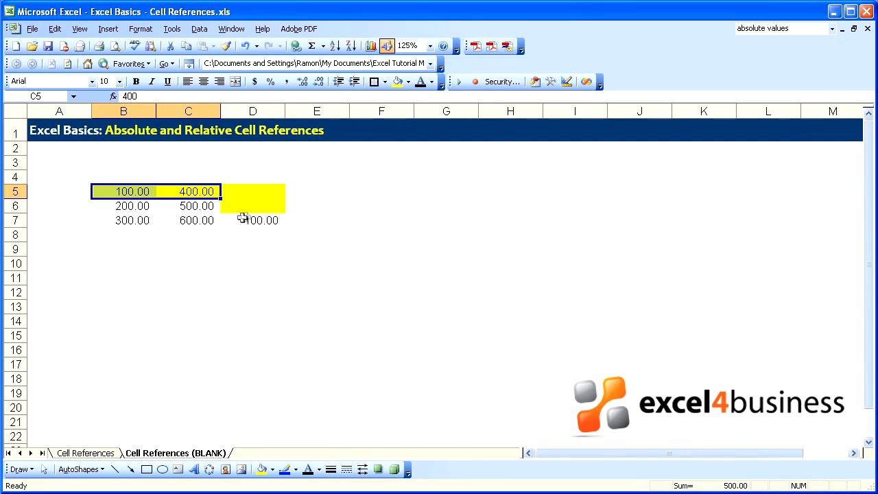
pyautogui.click(253, 221)
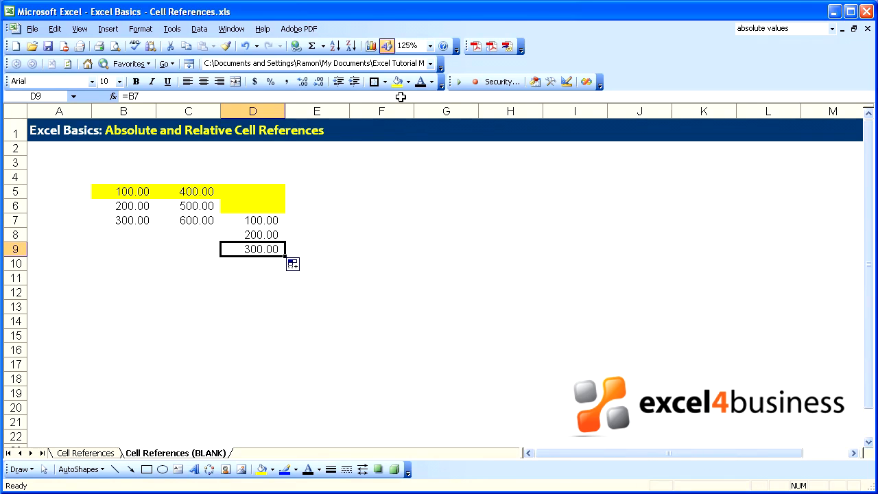
pyautogui.click(253, 235)
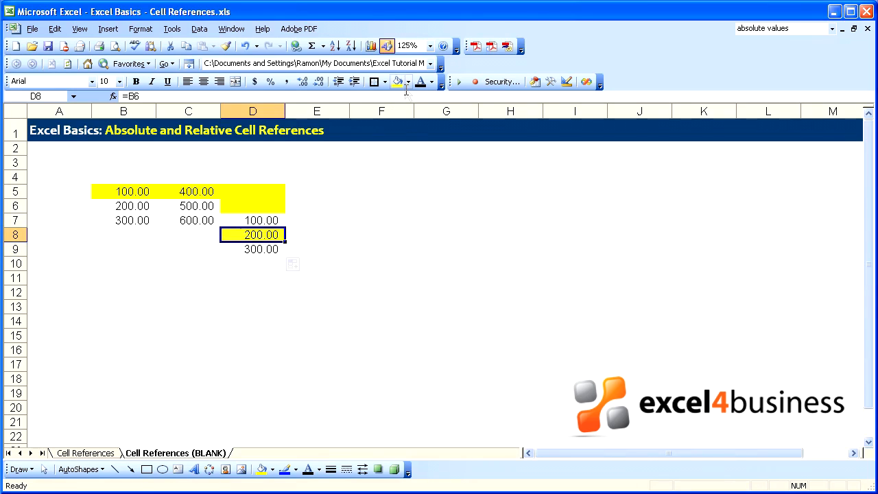
# Clear all fill colour from the example block B5:D12 with No Fill
pyautogui.click(407, 81)
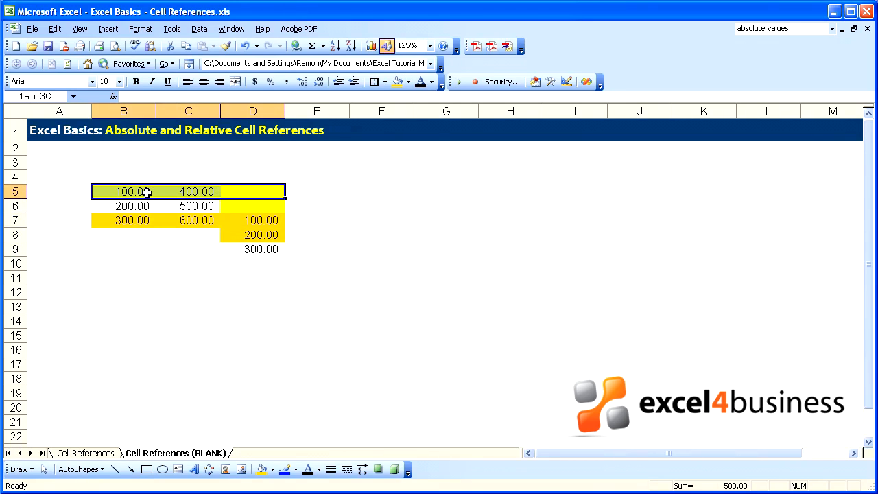
pyautogui.click(410, 81)
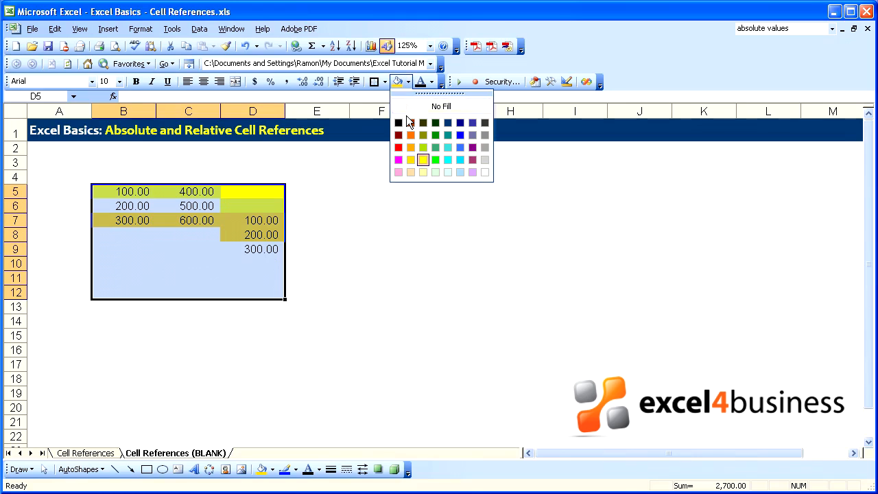
pyautogui.click(441, 107)
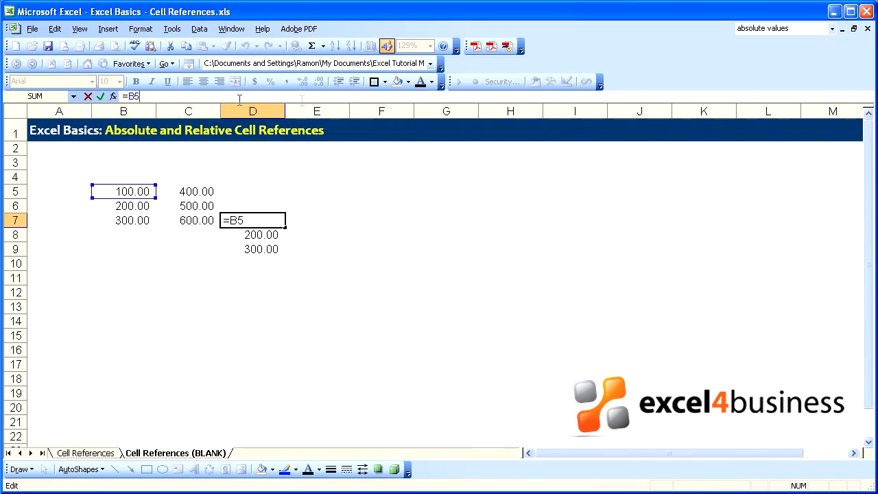
# Change D7's formula to the absolute reference =$B$5 and select it for copying
pyautogui.press('F4')
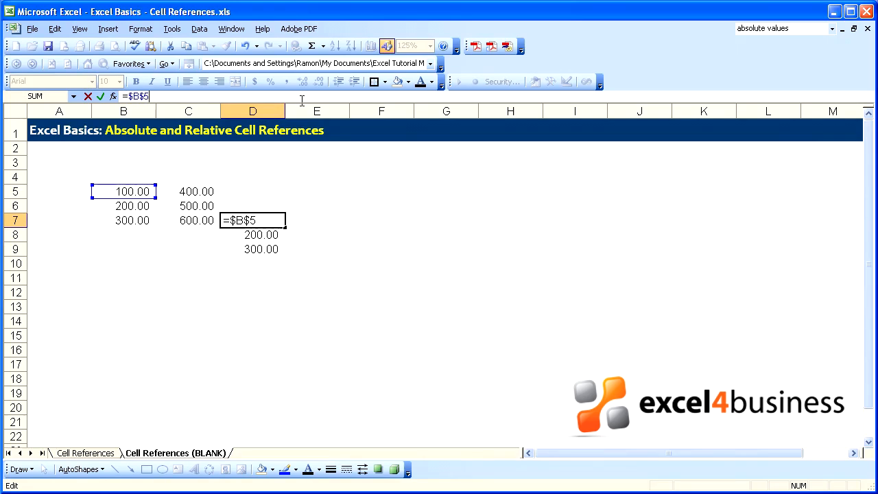
pyautogui.moveTo(136, 104)
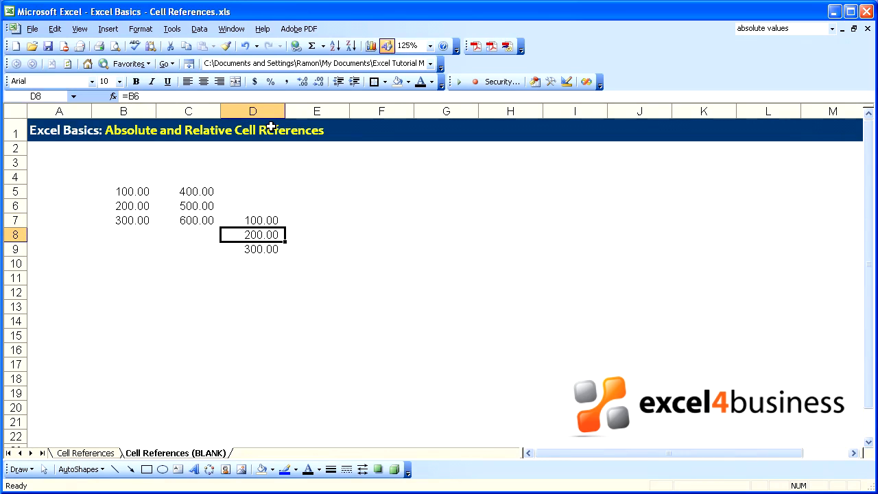
pyautogui.click(261, 220)
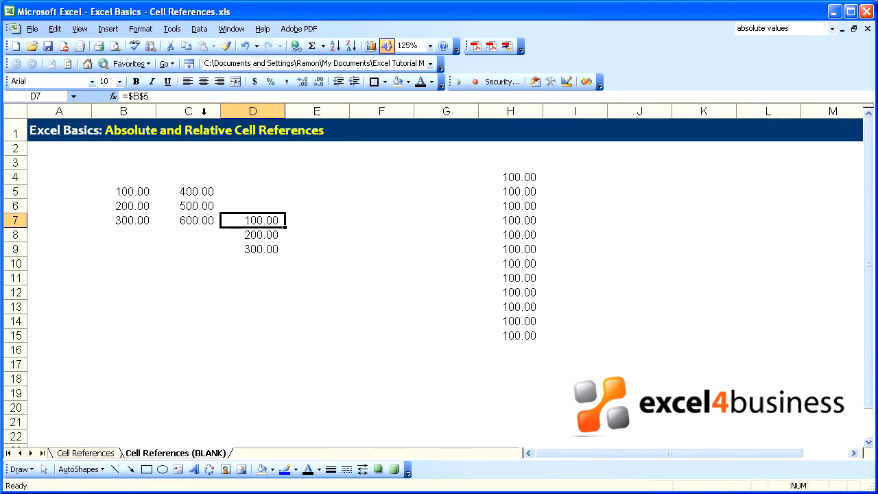
pyautogui.moveTo(129, 96)
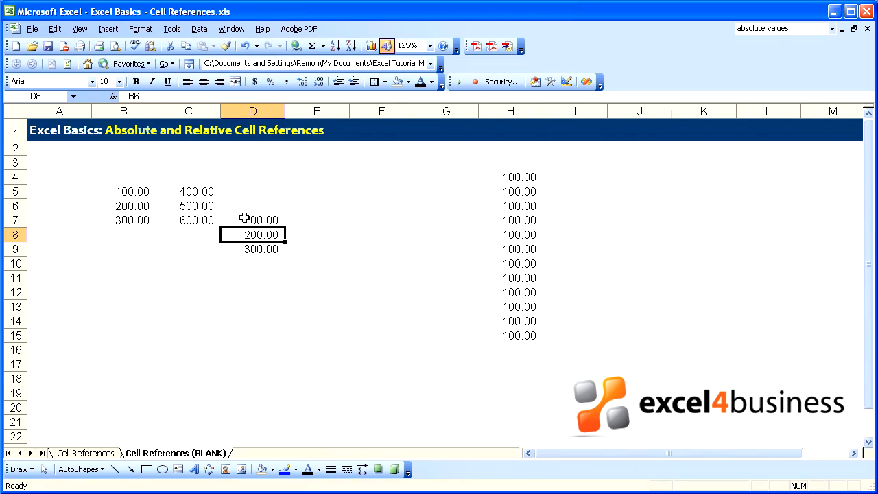
# Copy D7 into E7:E11, then check the formulas in E9 and D7
pyautogui.rightClick(253, 220)
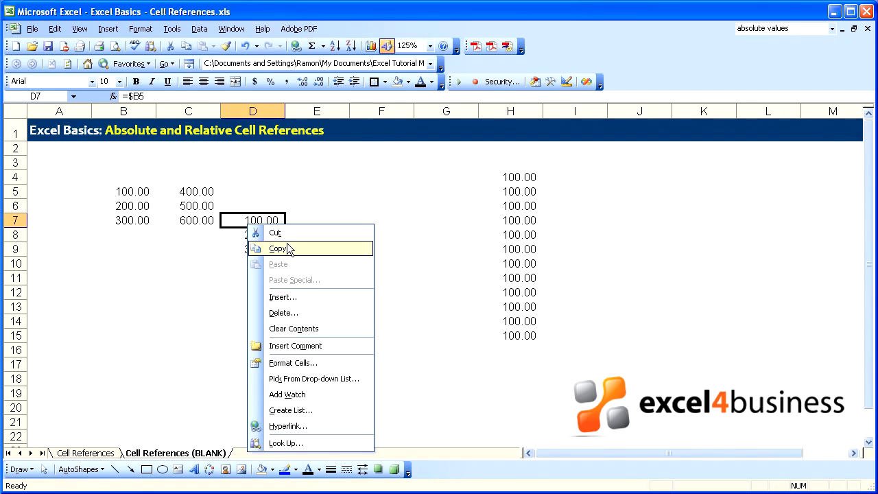
pyautogui.click(278, 248)
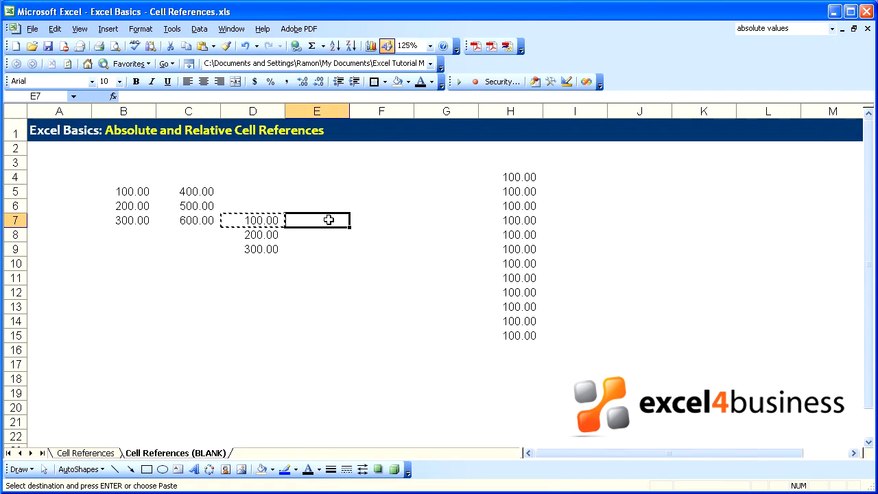
pyautogui.rightClick(316, 260)
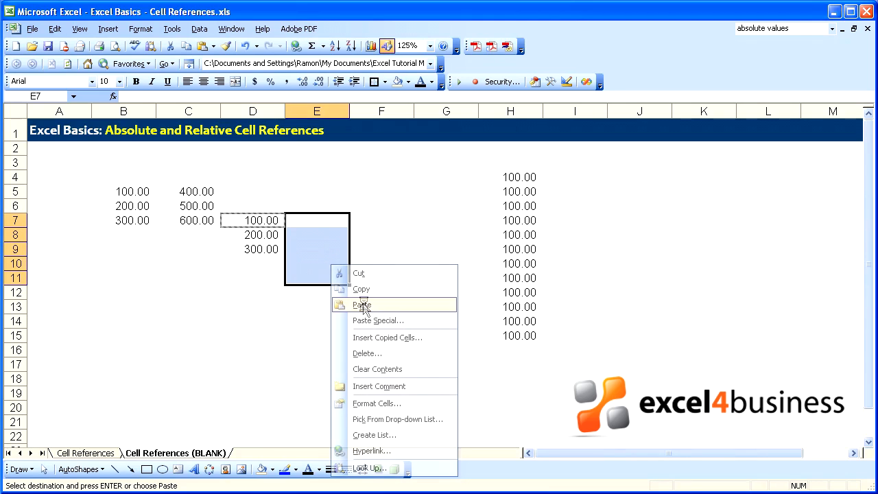
pyautogui.click(361, 305)
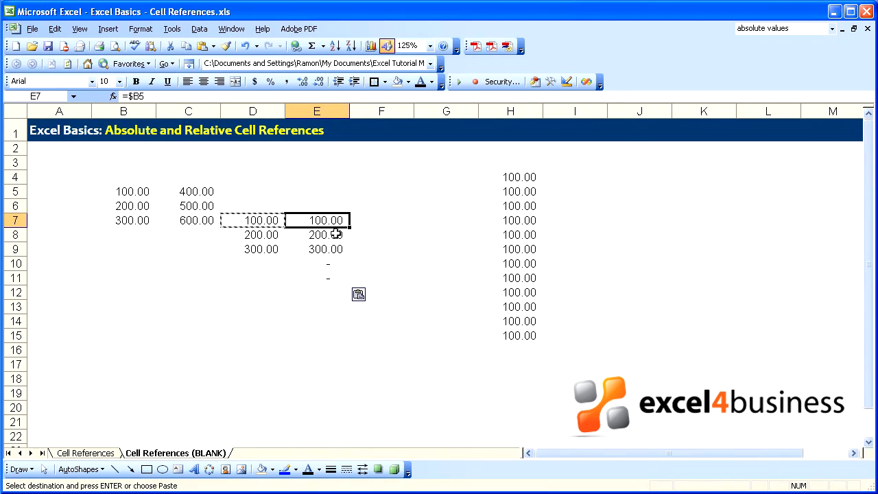
pyautogui.click(317, 249)
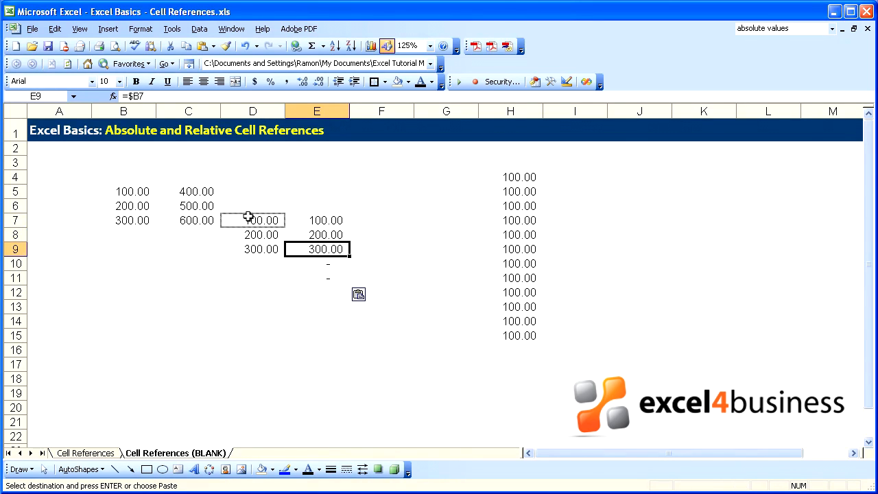
pyautogui.click(253, 219)
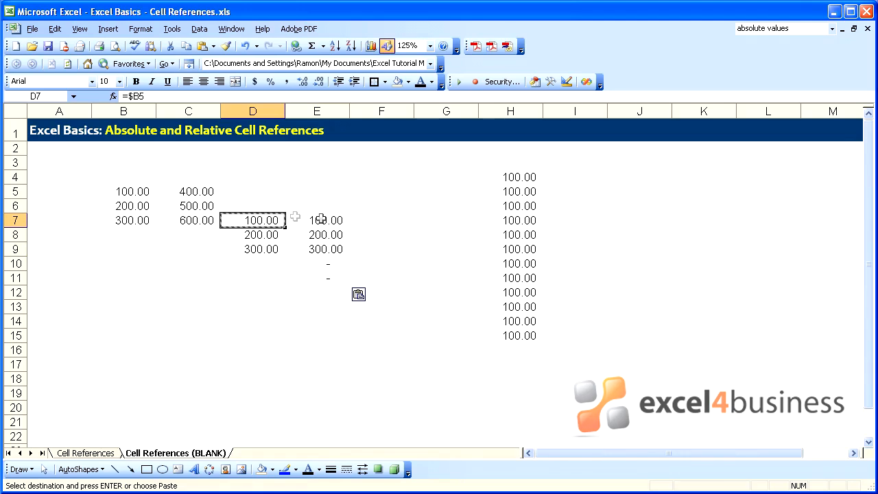
pyautogui.moveTo(95, 326)
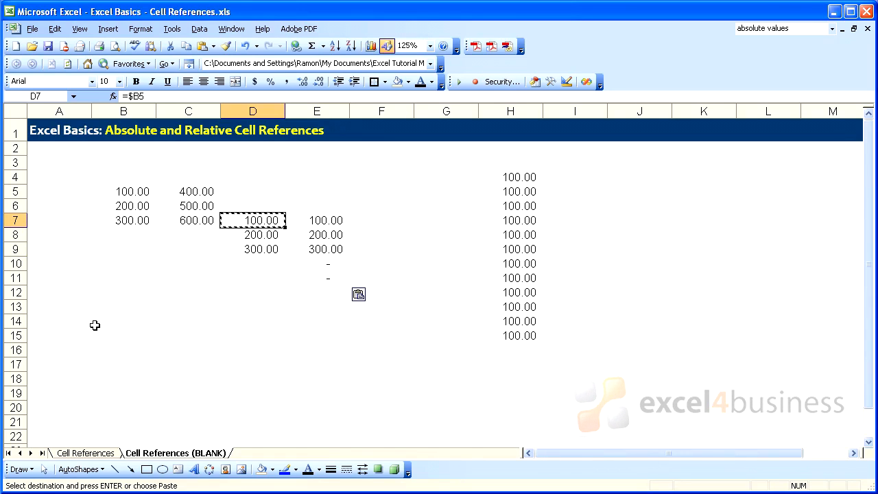